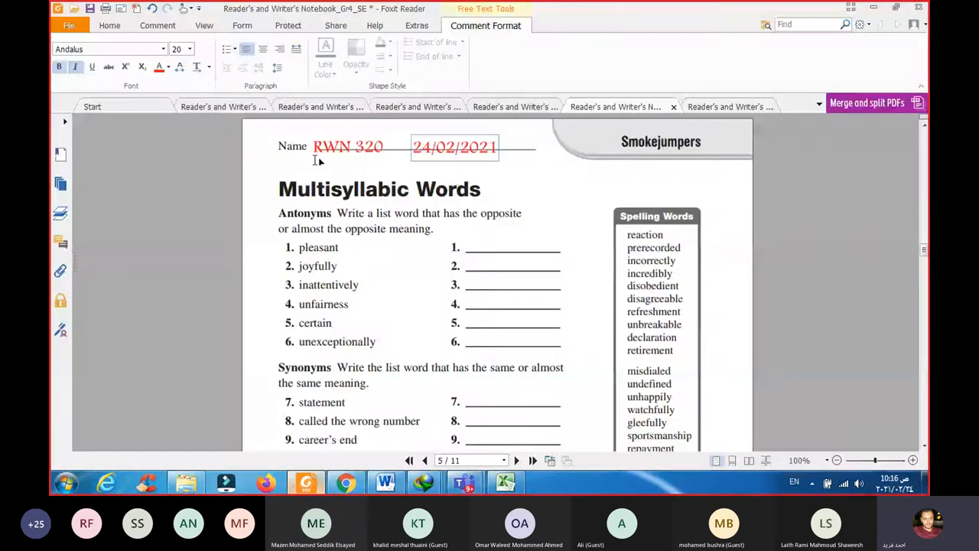
pyautogui.moveTo(331, 193)
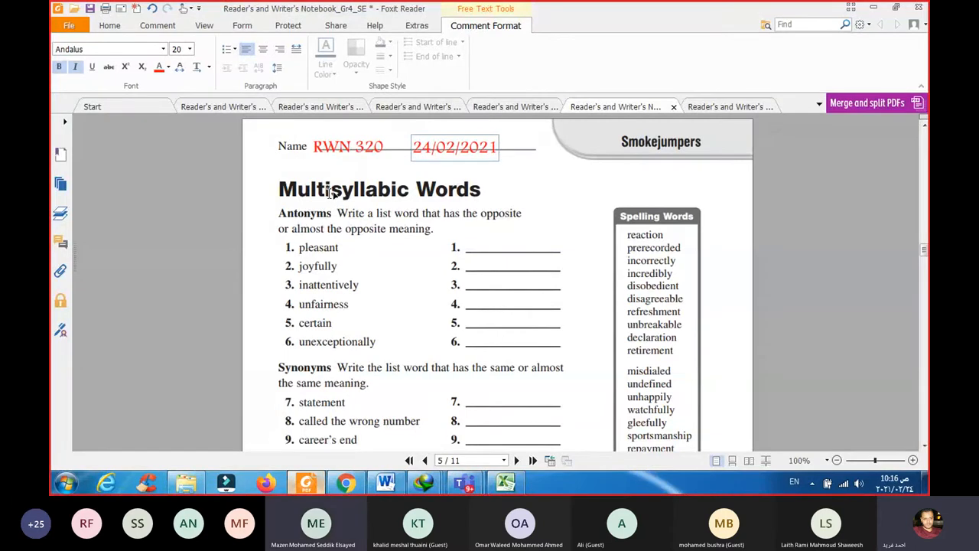
# - Zoom the worksheet to 150% so the heading and date read larger
pyautogui.click(911, 459)
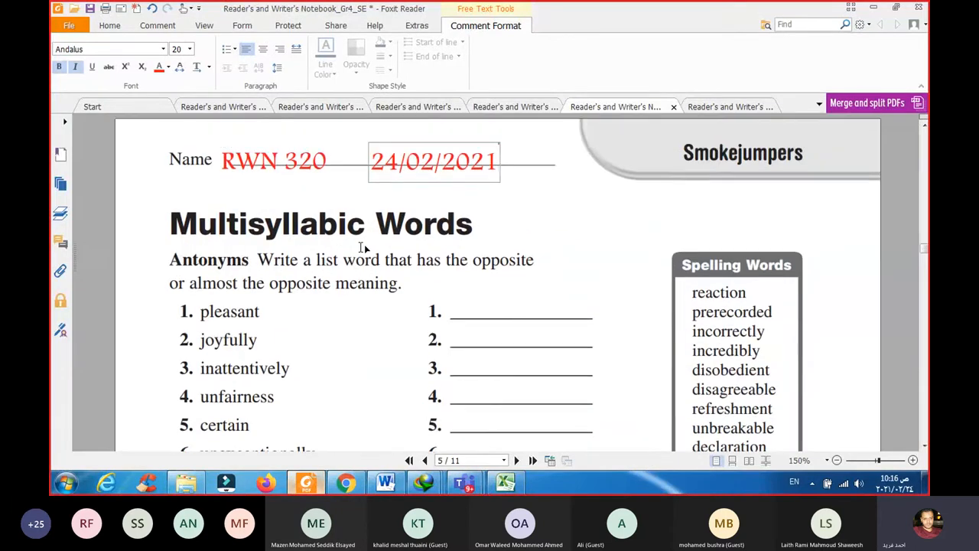
pyautogui.moveTo(389, 250)
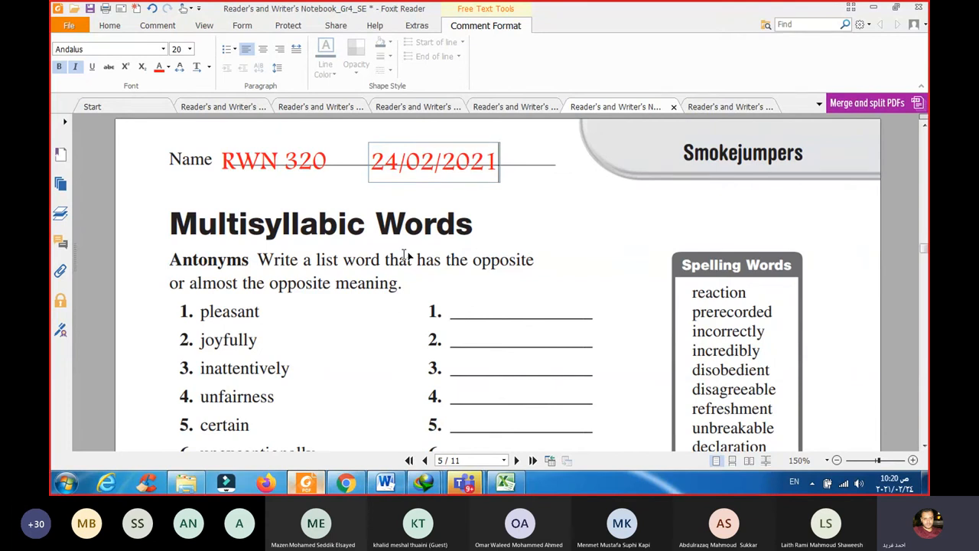
# - Highlight the spelling word 'reaction' using the Home tab's Highlight tool
pyautogui.scroll(-3)
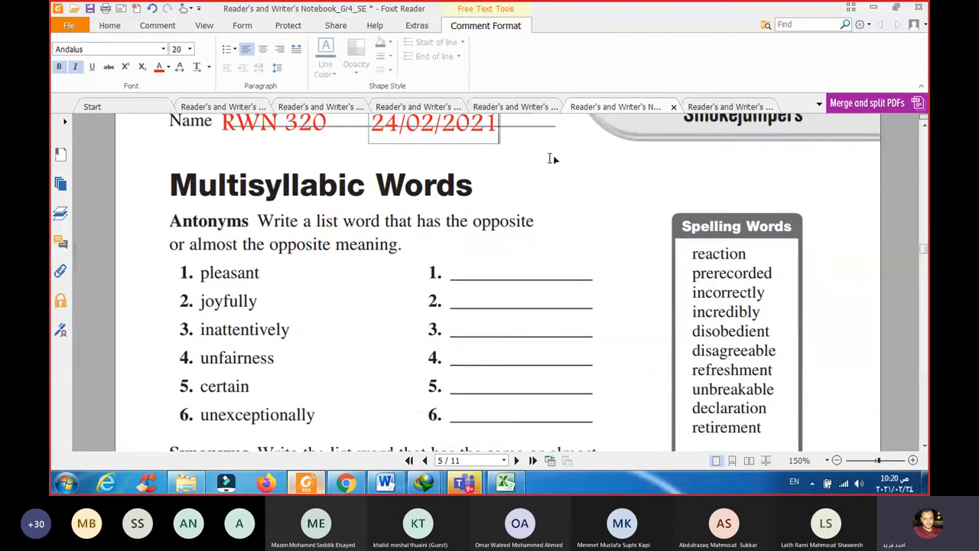
pyautogui.click(110, 25)
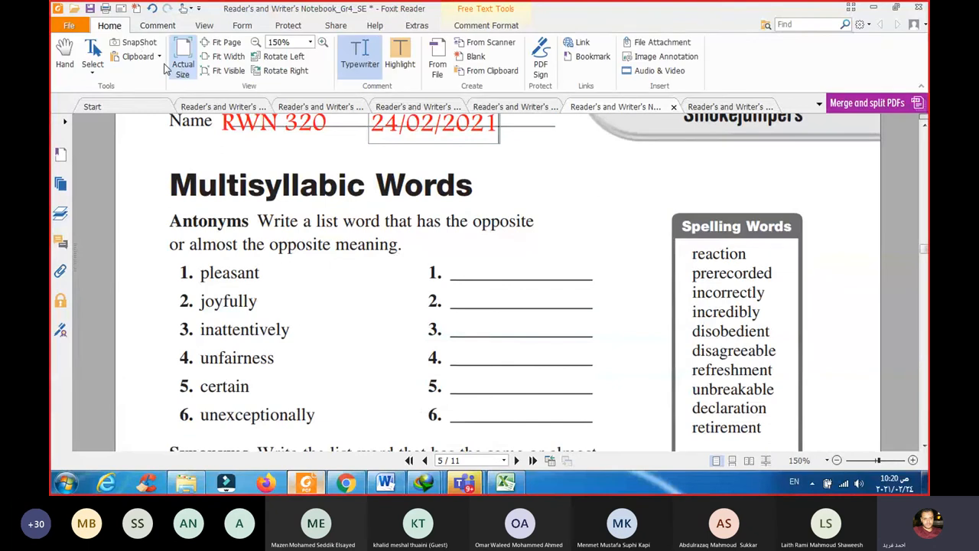
pyautogui.click(400, 55)
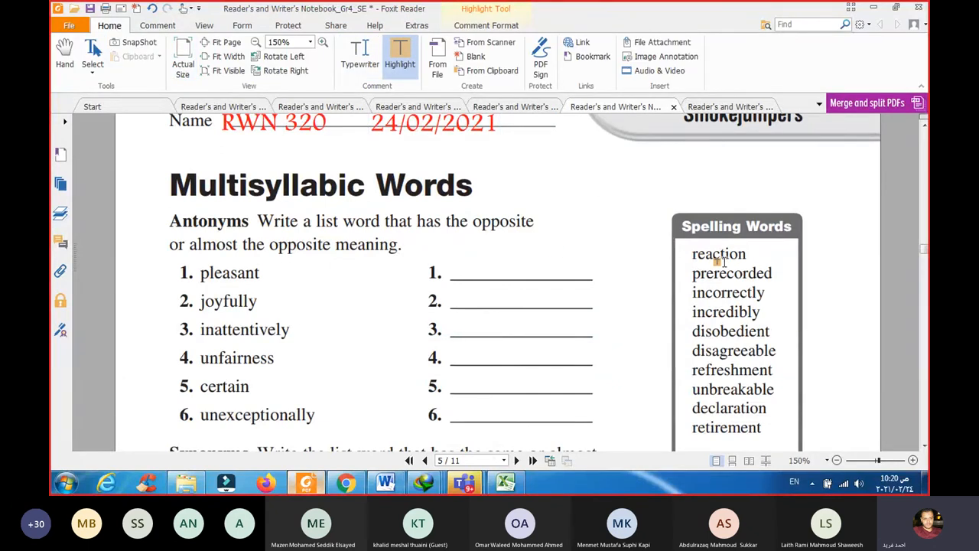
pyautogui.moveTo(692, 254); pyautogui.dragTo(747, 253)
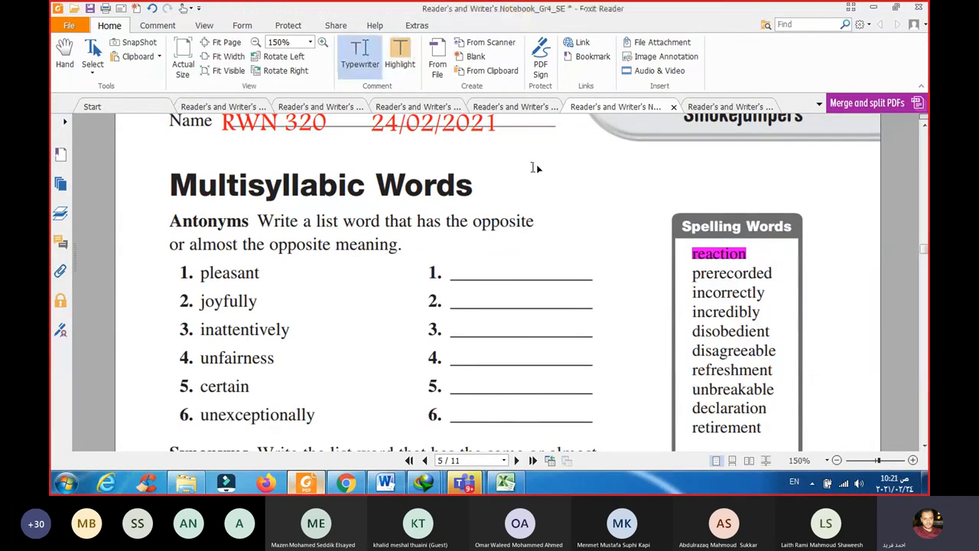
pyautogui.moveTo(584, 175)
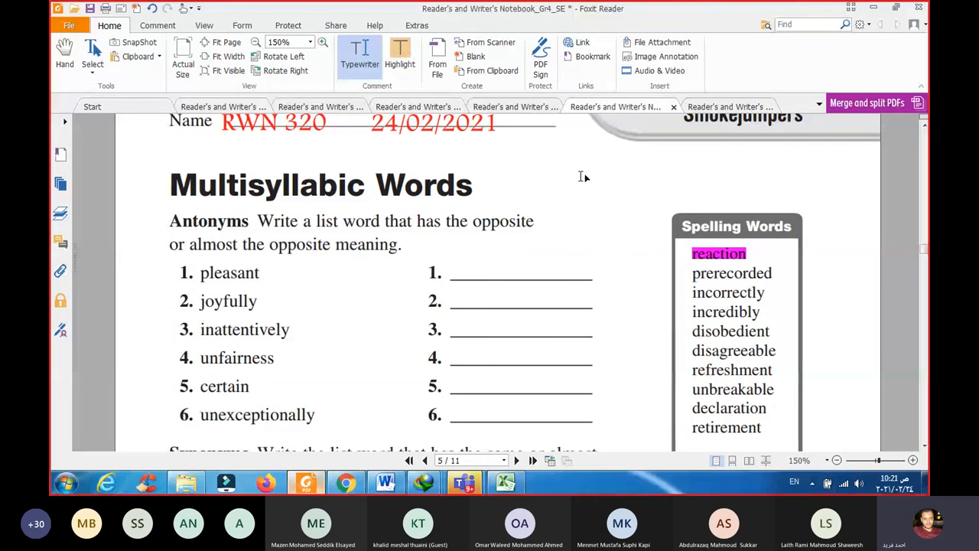